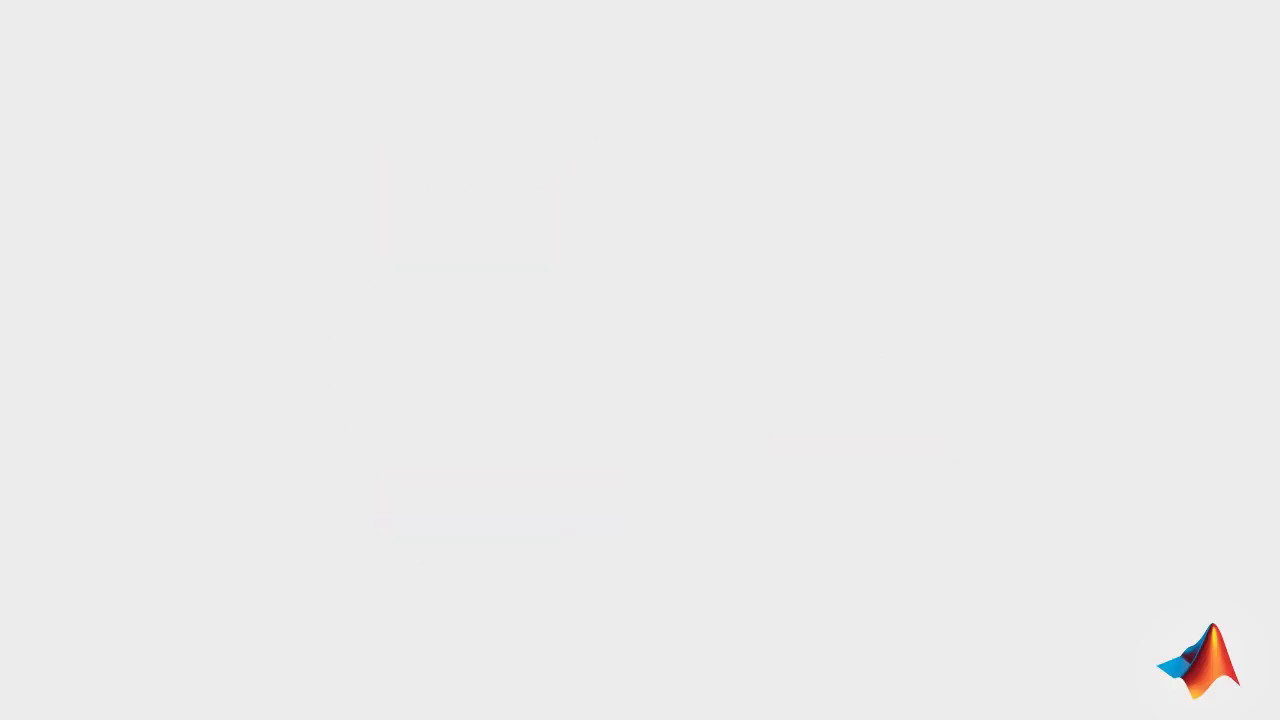
type("A Kalman filter is an optimal estimatio")
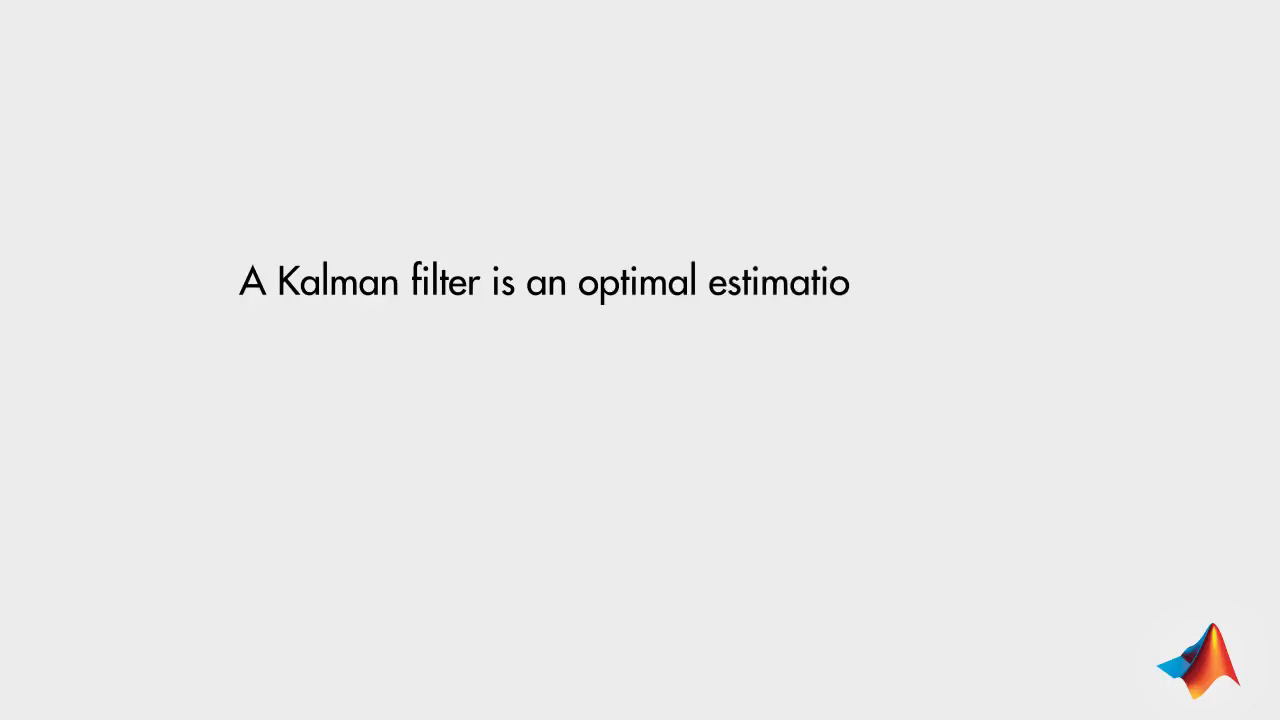
type("n algorithm.")
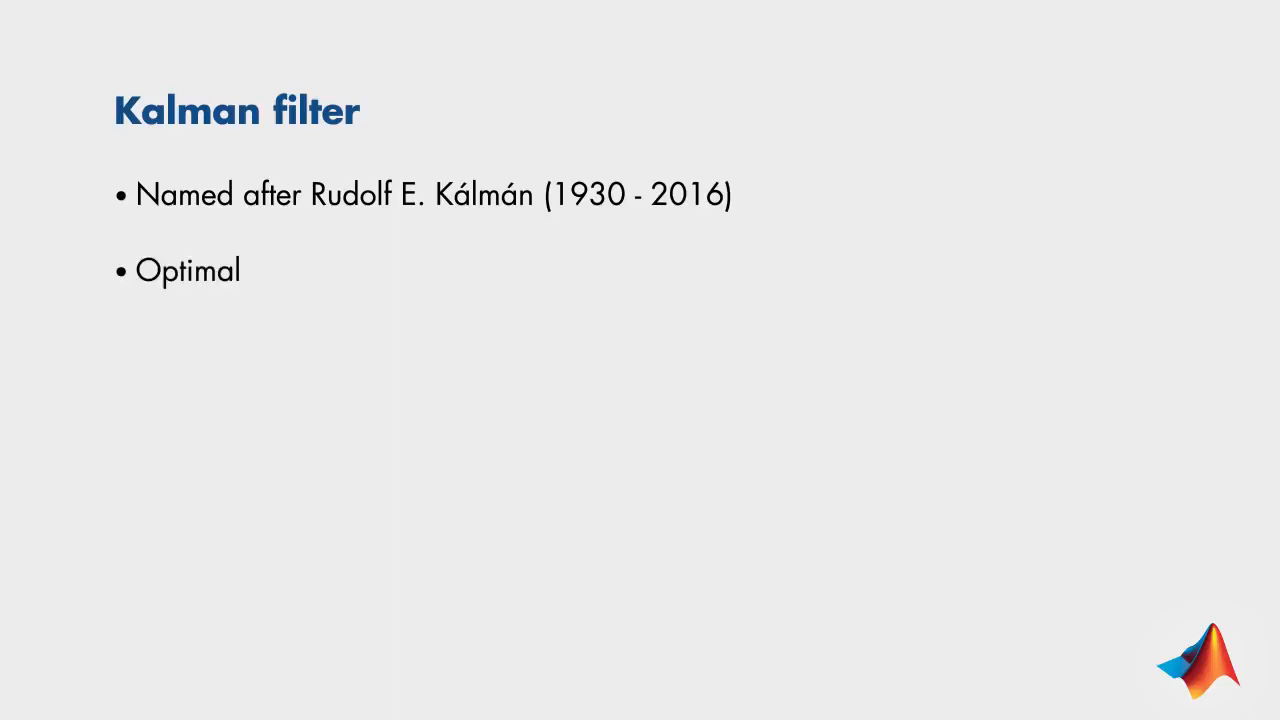
type("estimation algorithm")
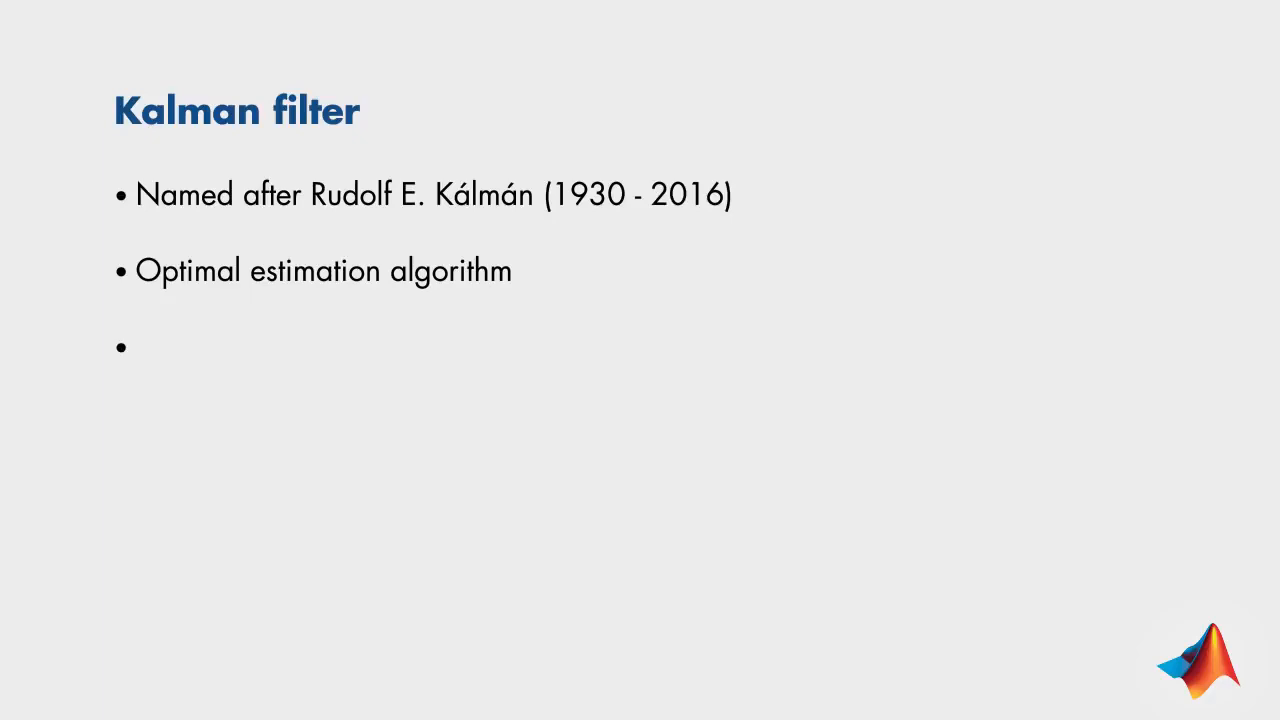
type("Common applications include g")
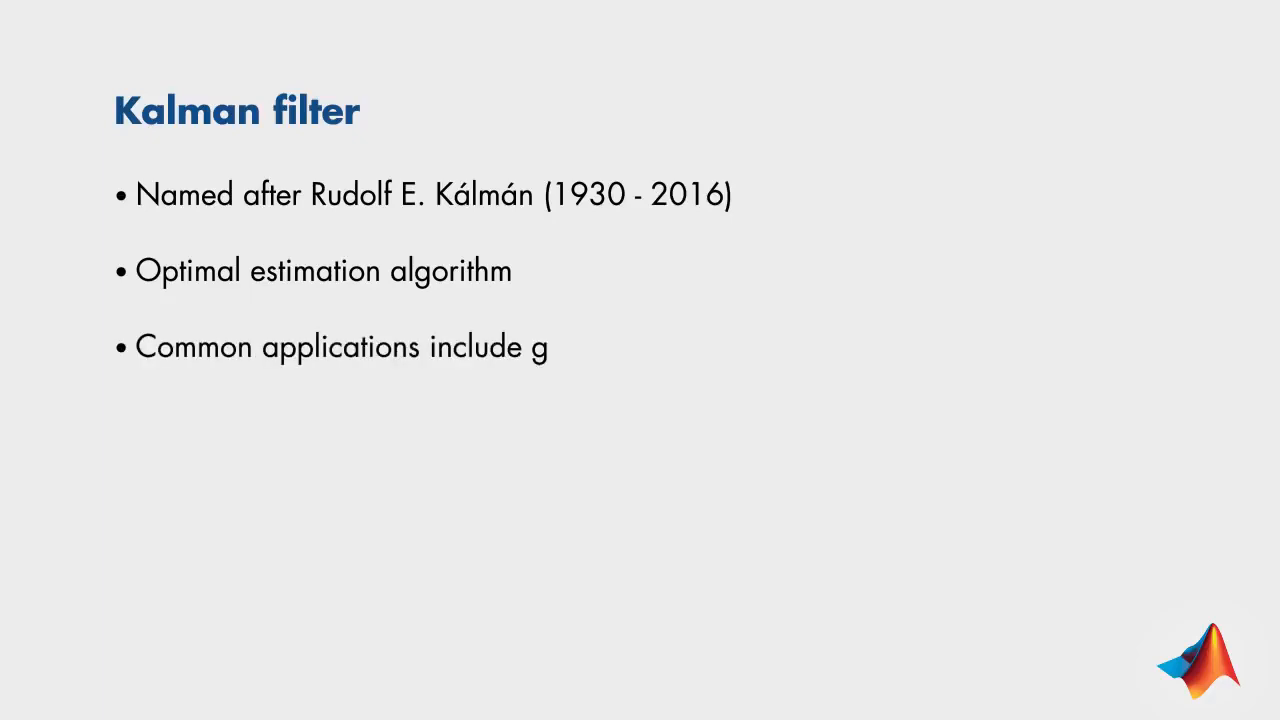
type("uidance and navigation syste")
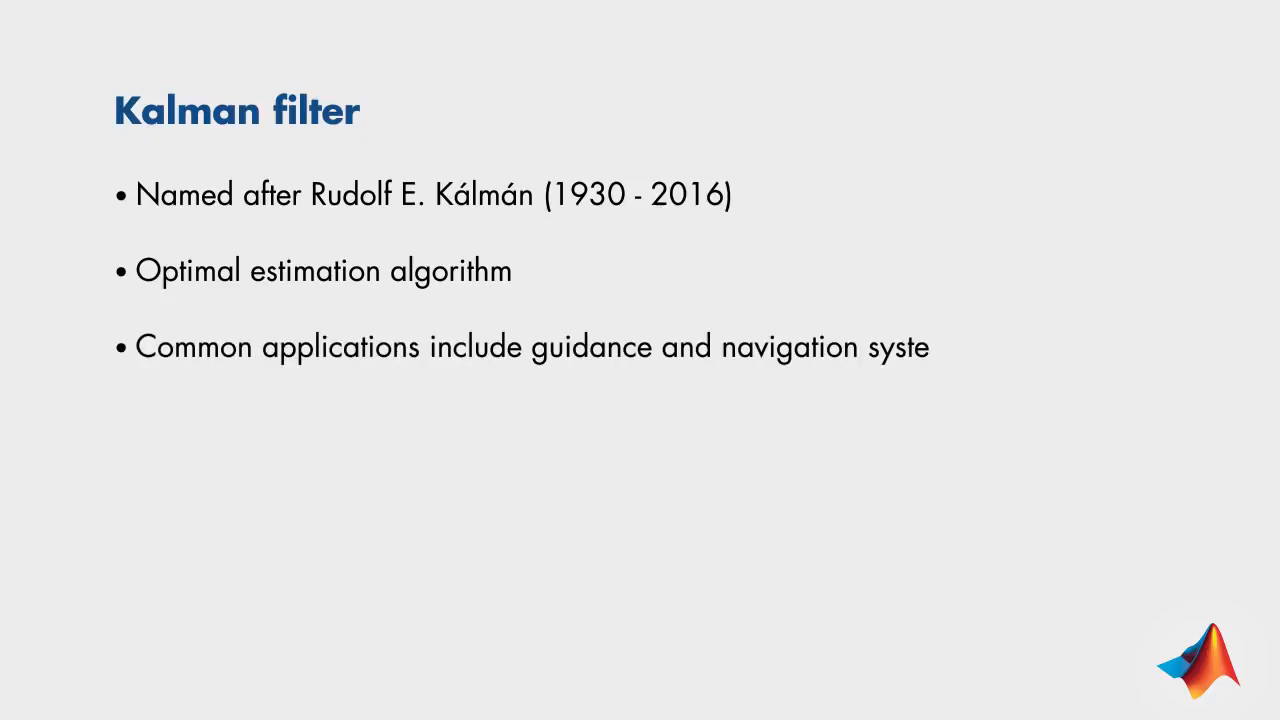
type("ms, computer vision systems a")
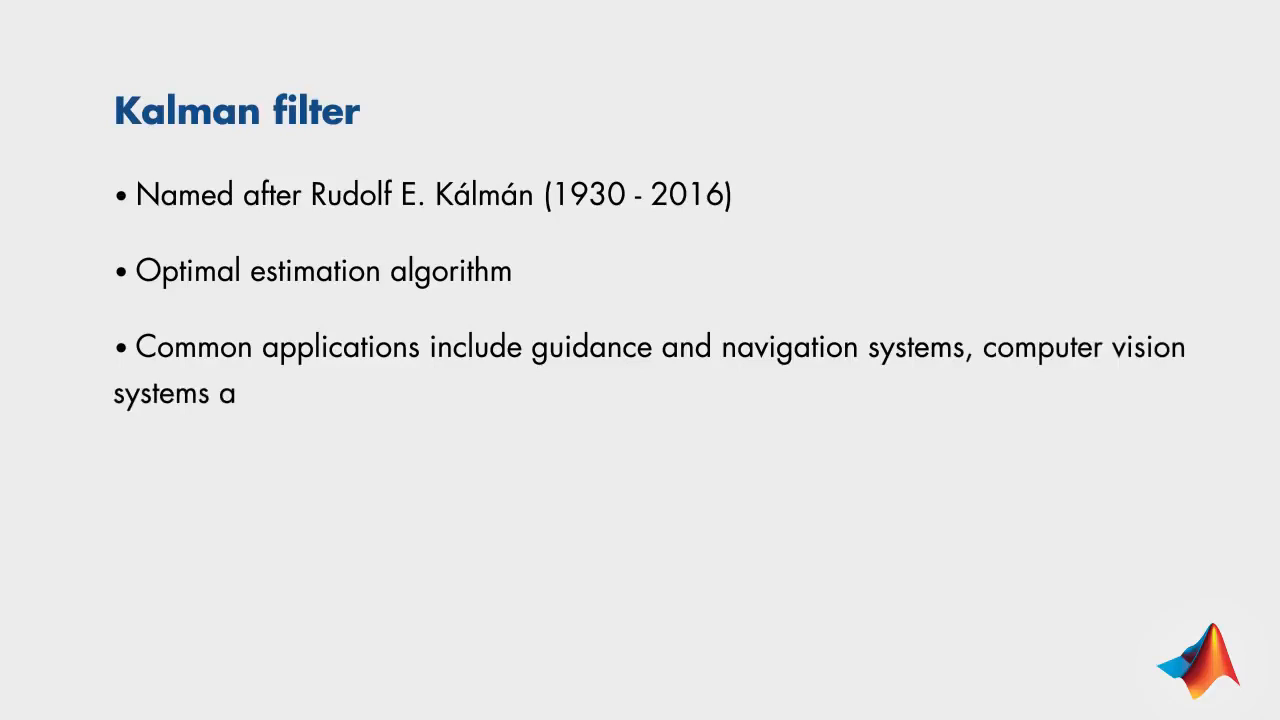
type("nd signal processing")
left_click(386, 482)
type("One of the very first applications of the Kalman f")
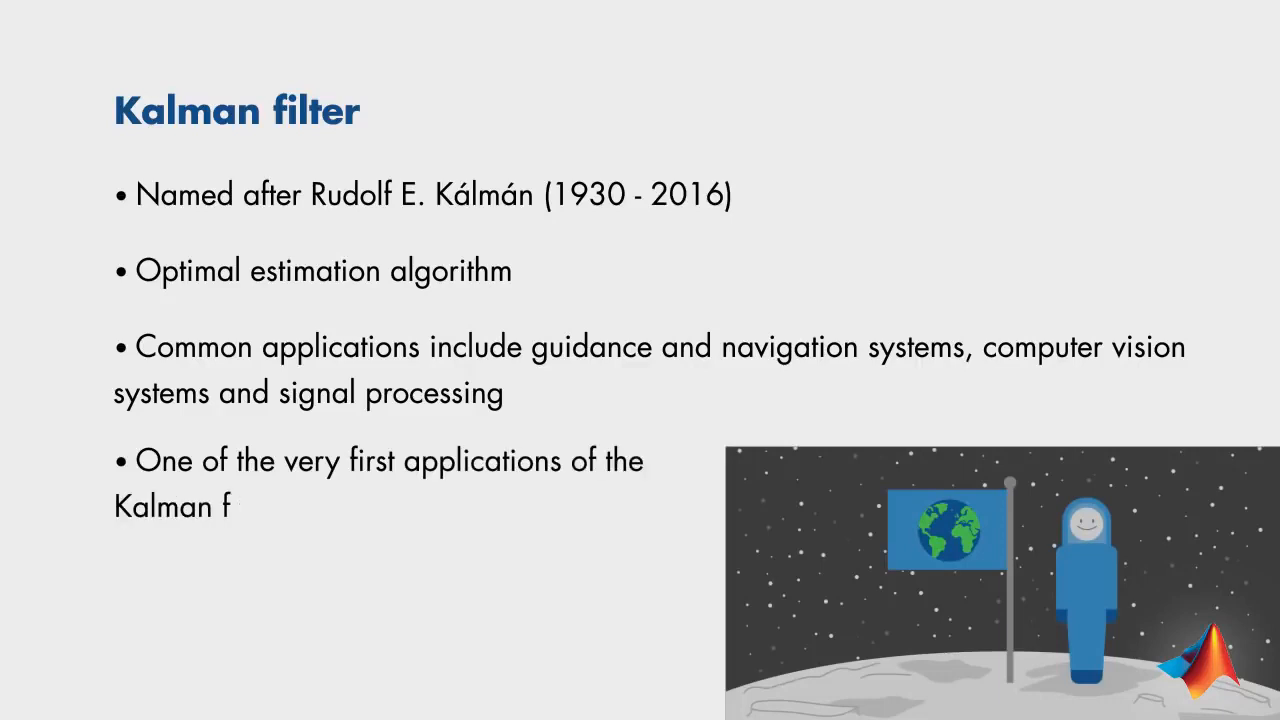
type("ilter was the Apollo project")
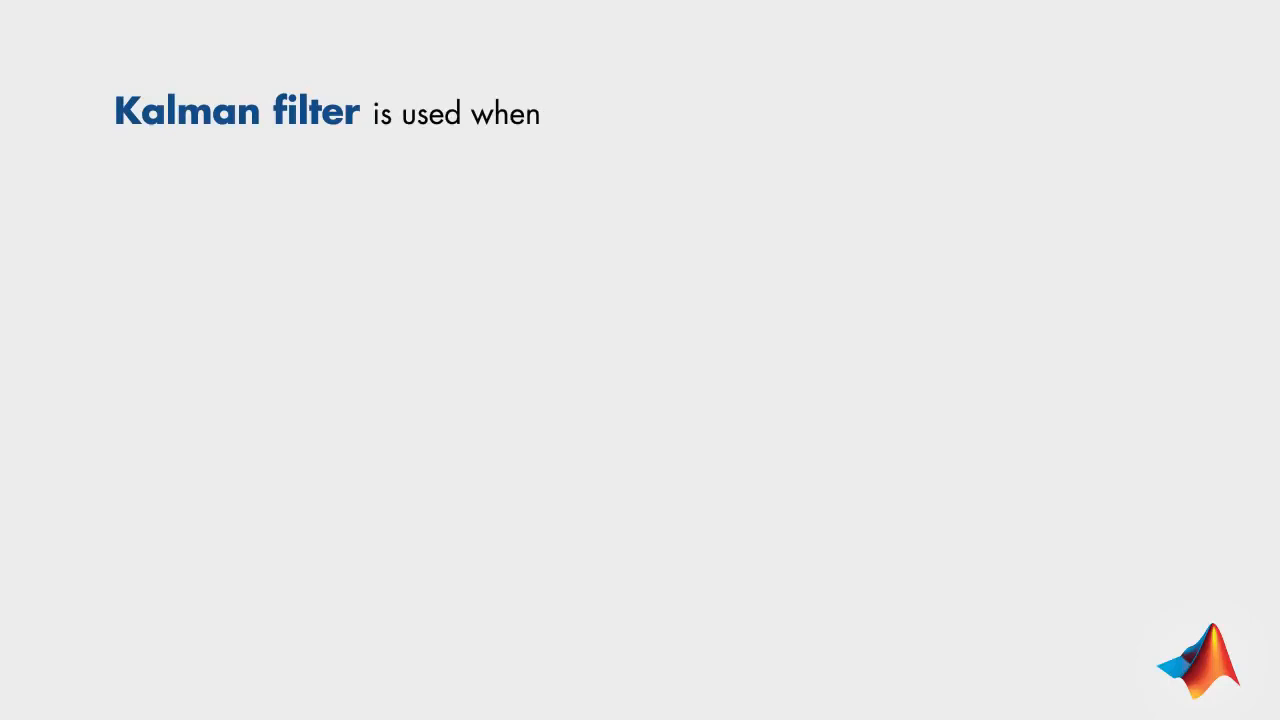
type(":")
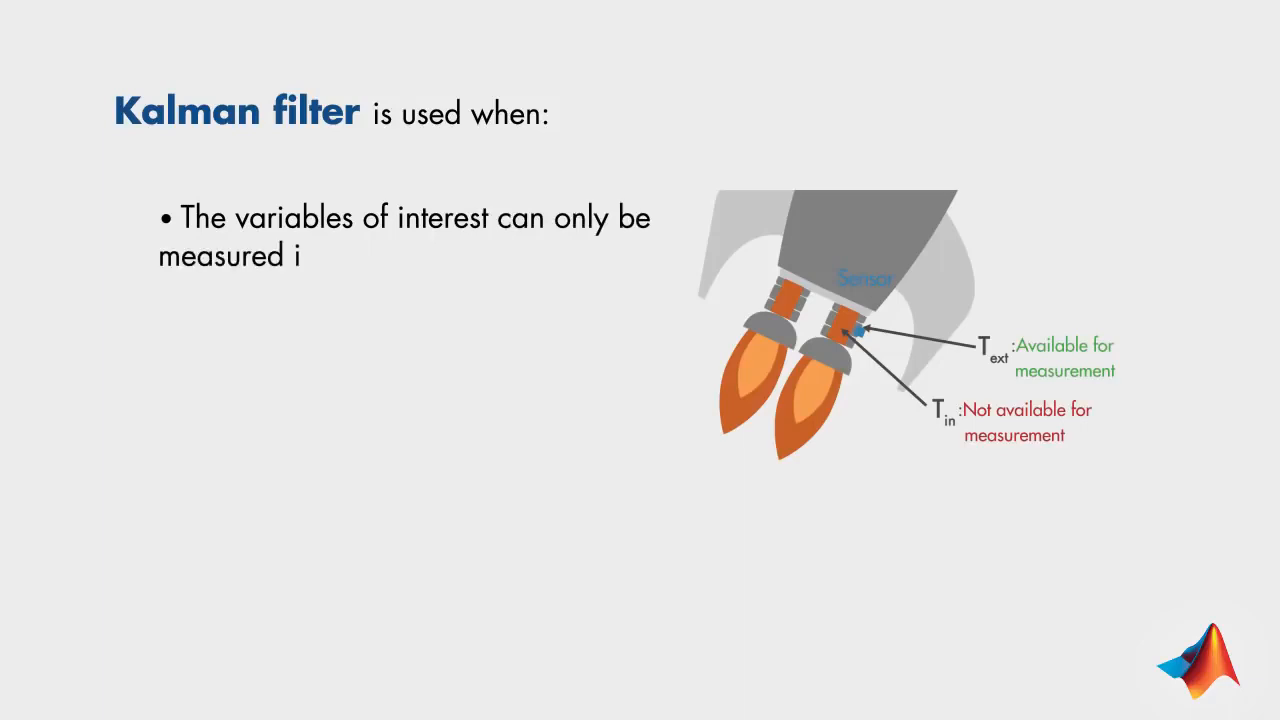
type("ndirectly.")
type("Measurements are available from various sensors but might be s")
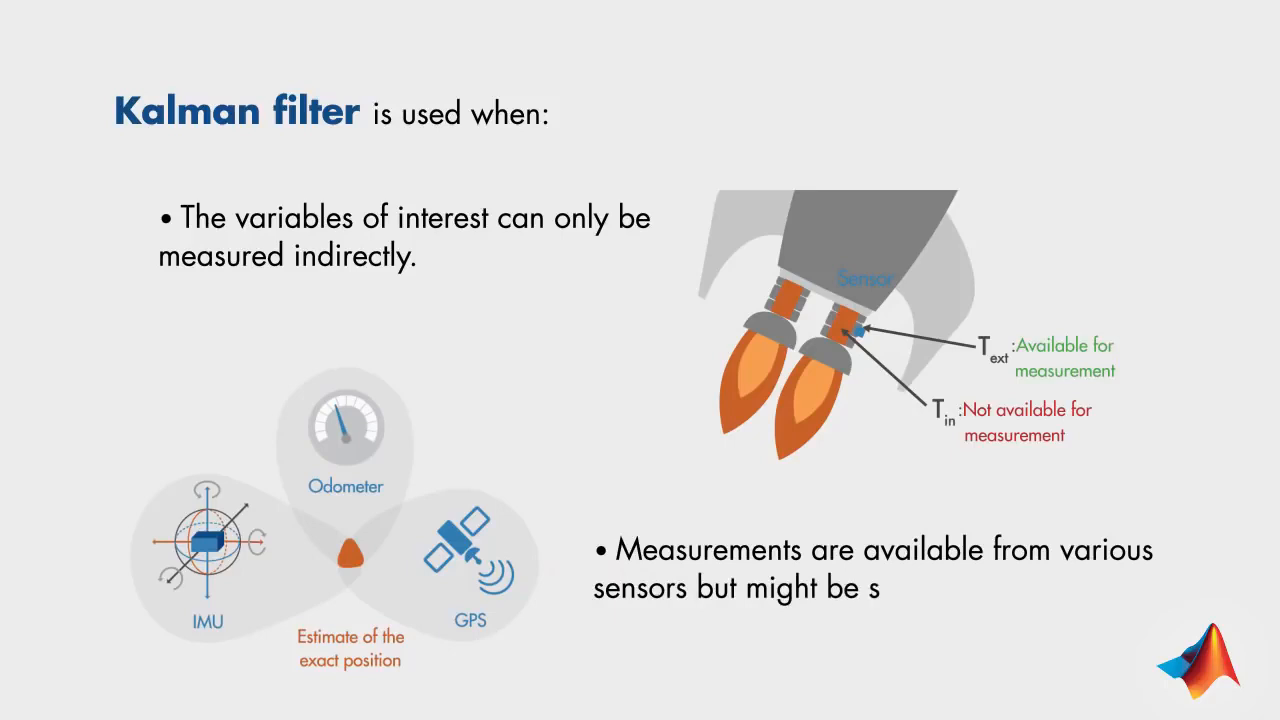
type("ubject to noise.")
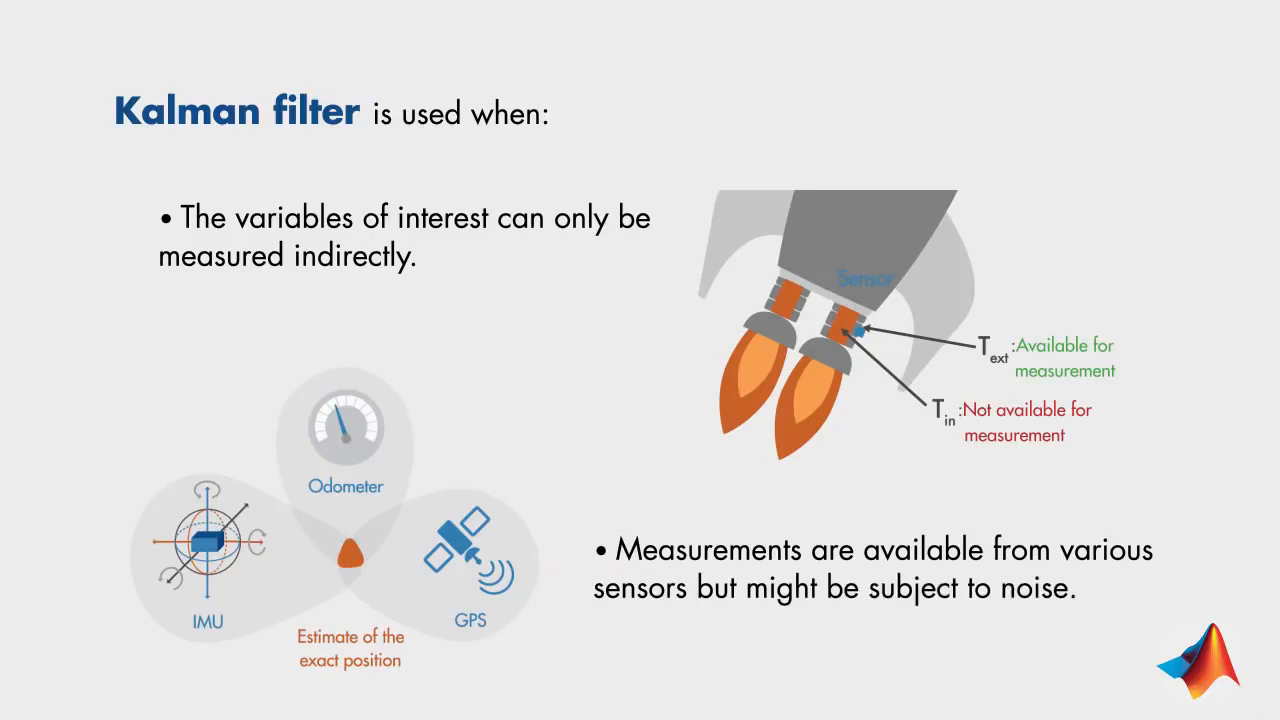